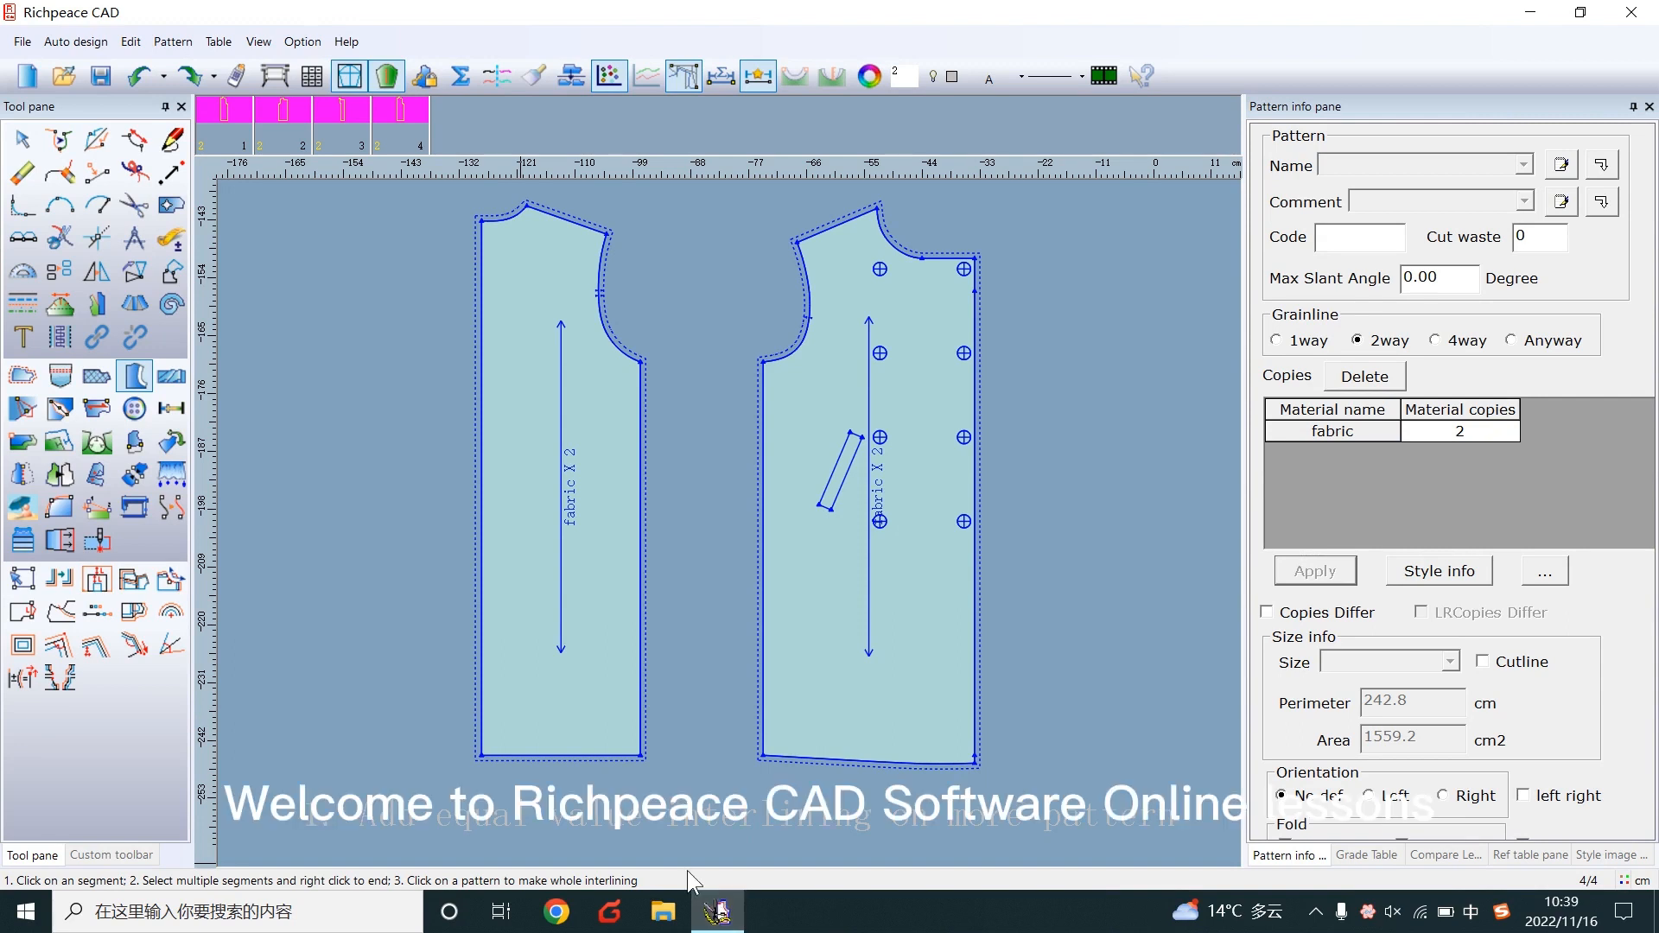
# - Activate the Interlining tool from the Tool pane and begin picking pattern edges
pyautogui.click(135, 378)
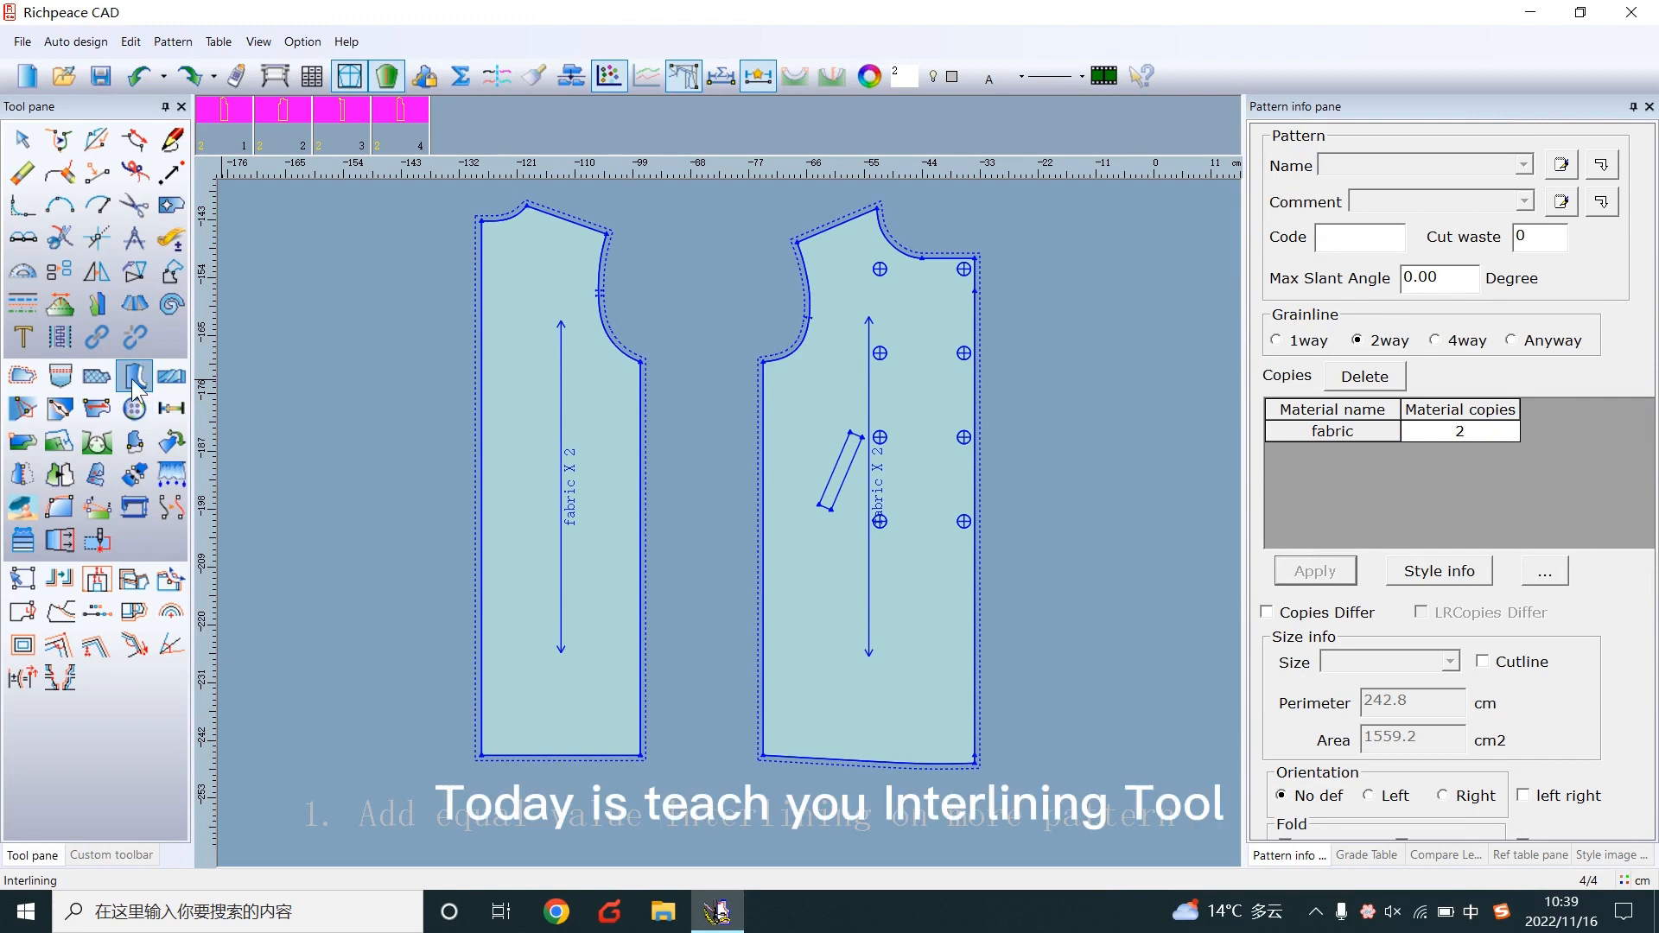
pyautogui.moveTo(133, 379)
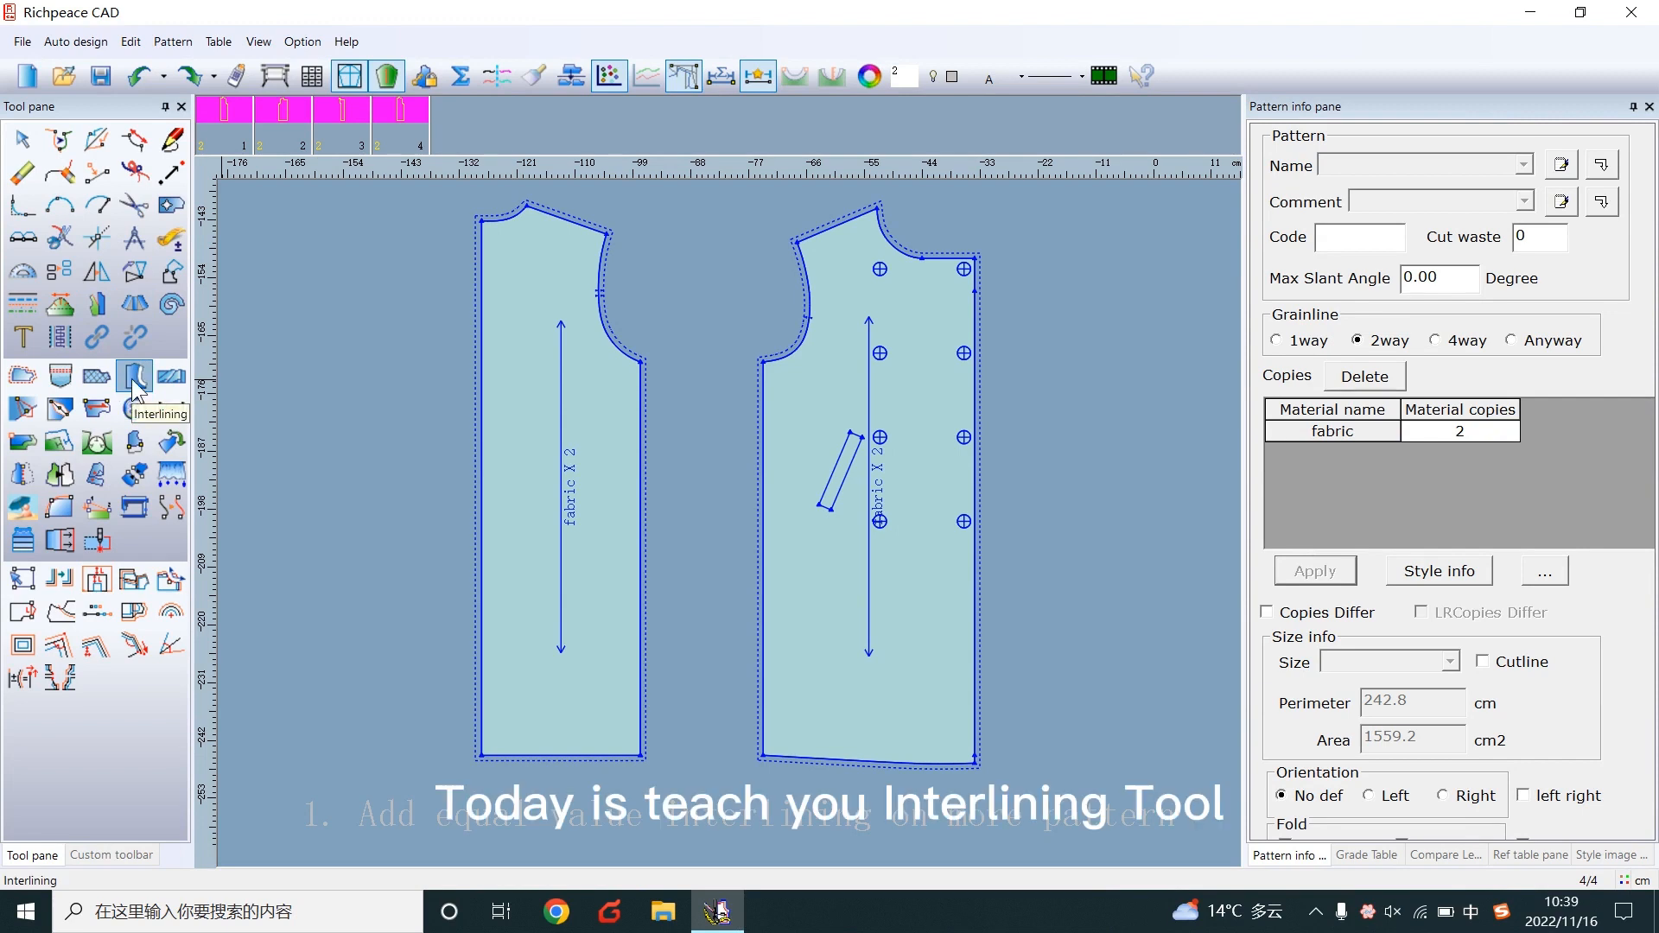
pyautogui.click(133, 376)
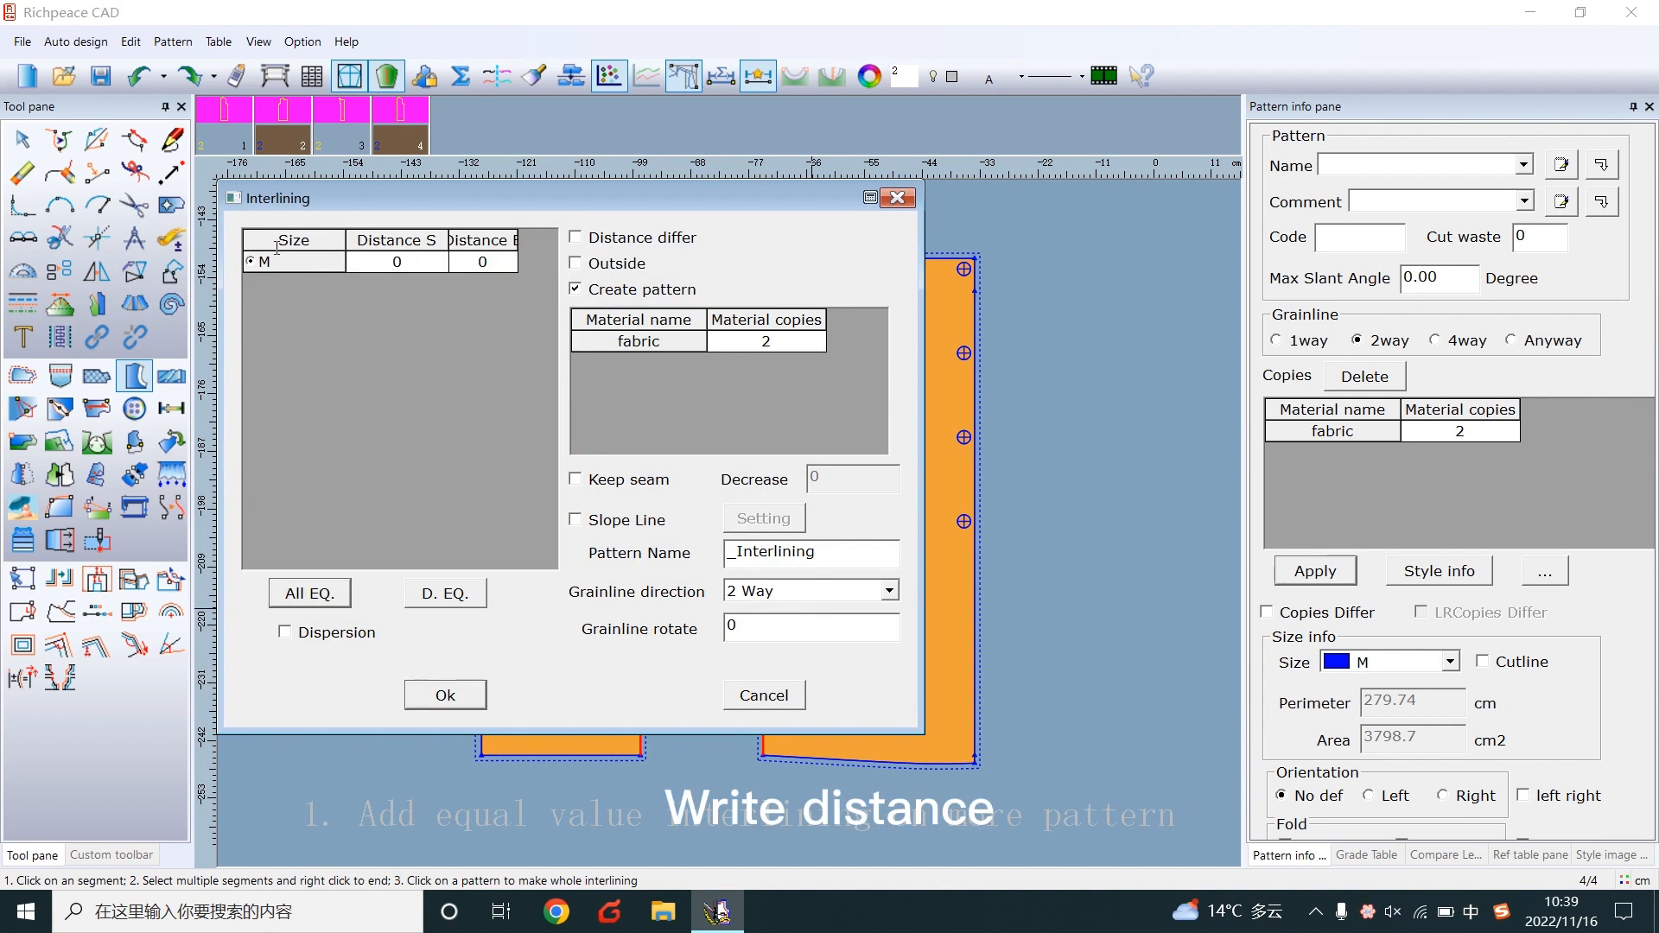
# - Apply interlining distance 2 on both sides with Create pattern on, yielding two _Interlining pieces
pyautogui.write('2')
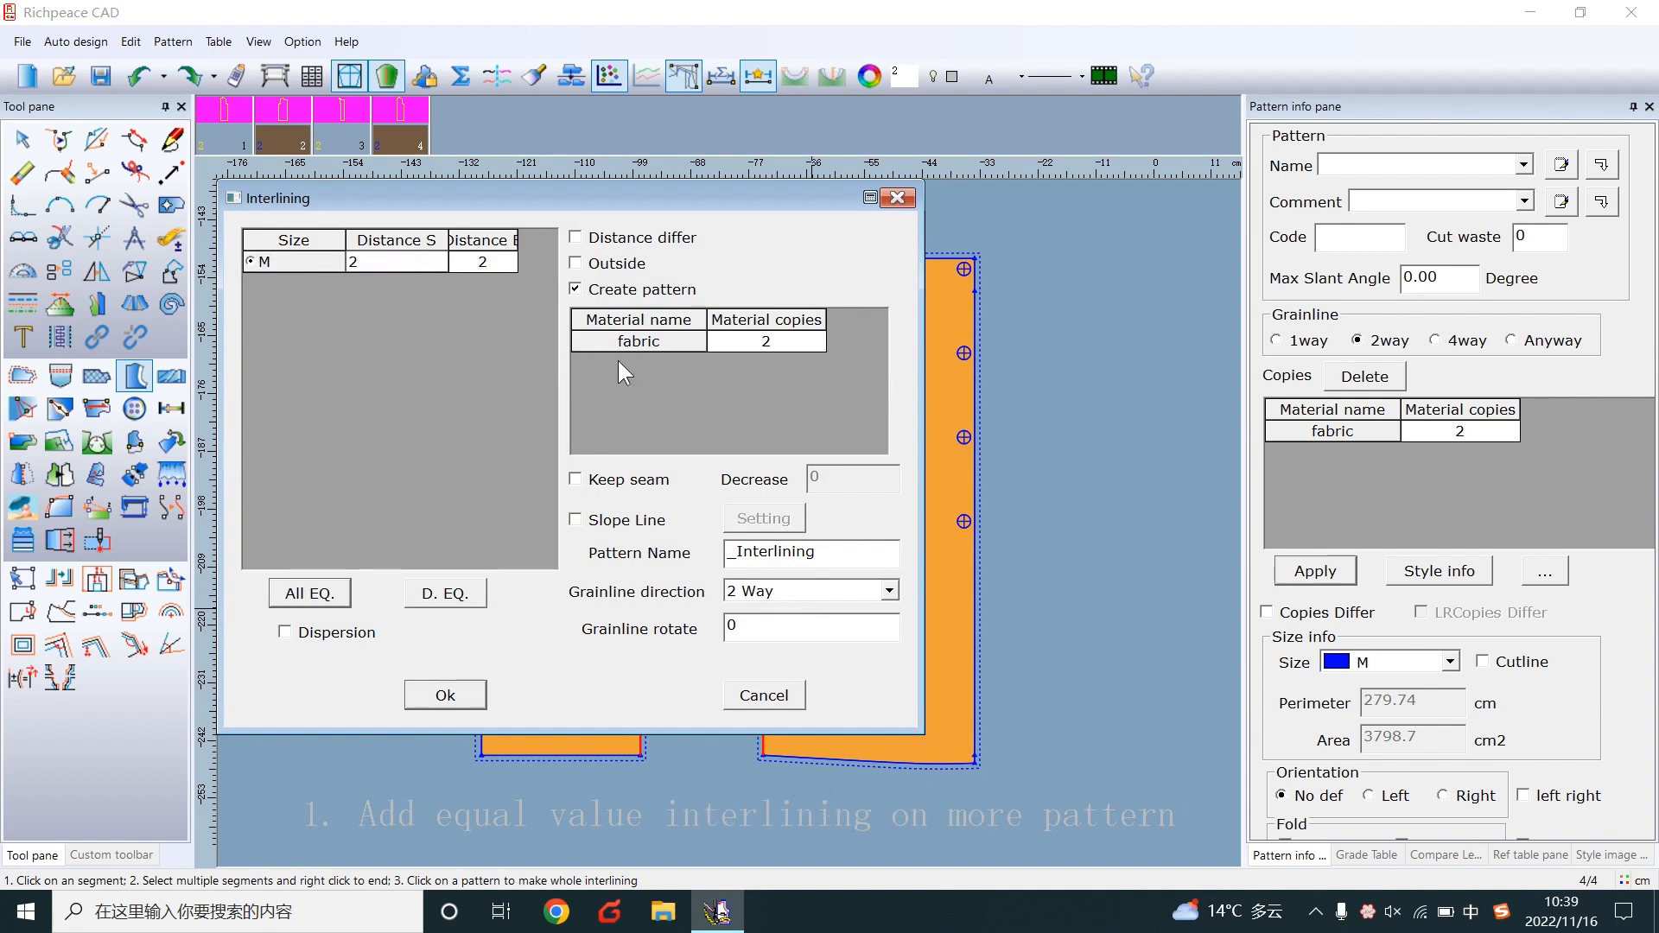
pyautogui.click(811, 551)
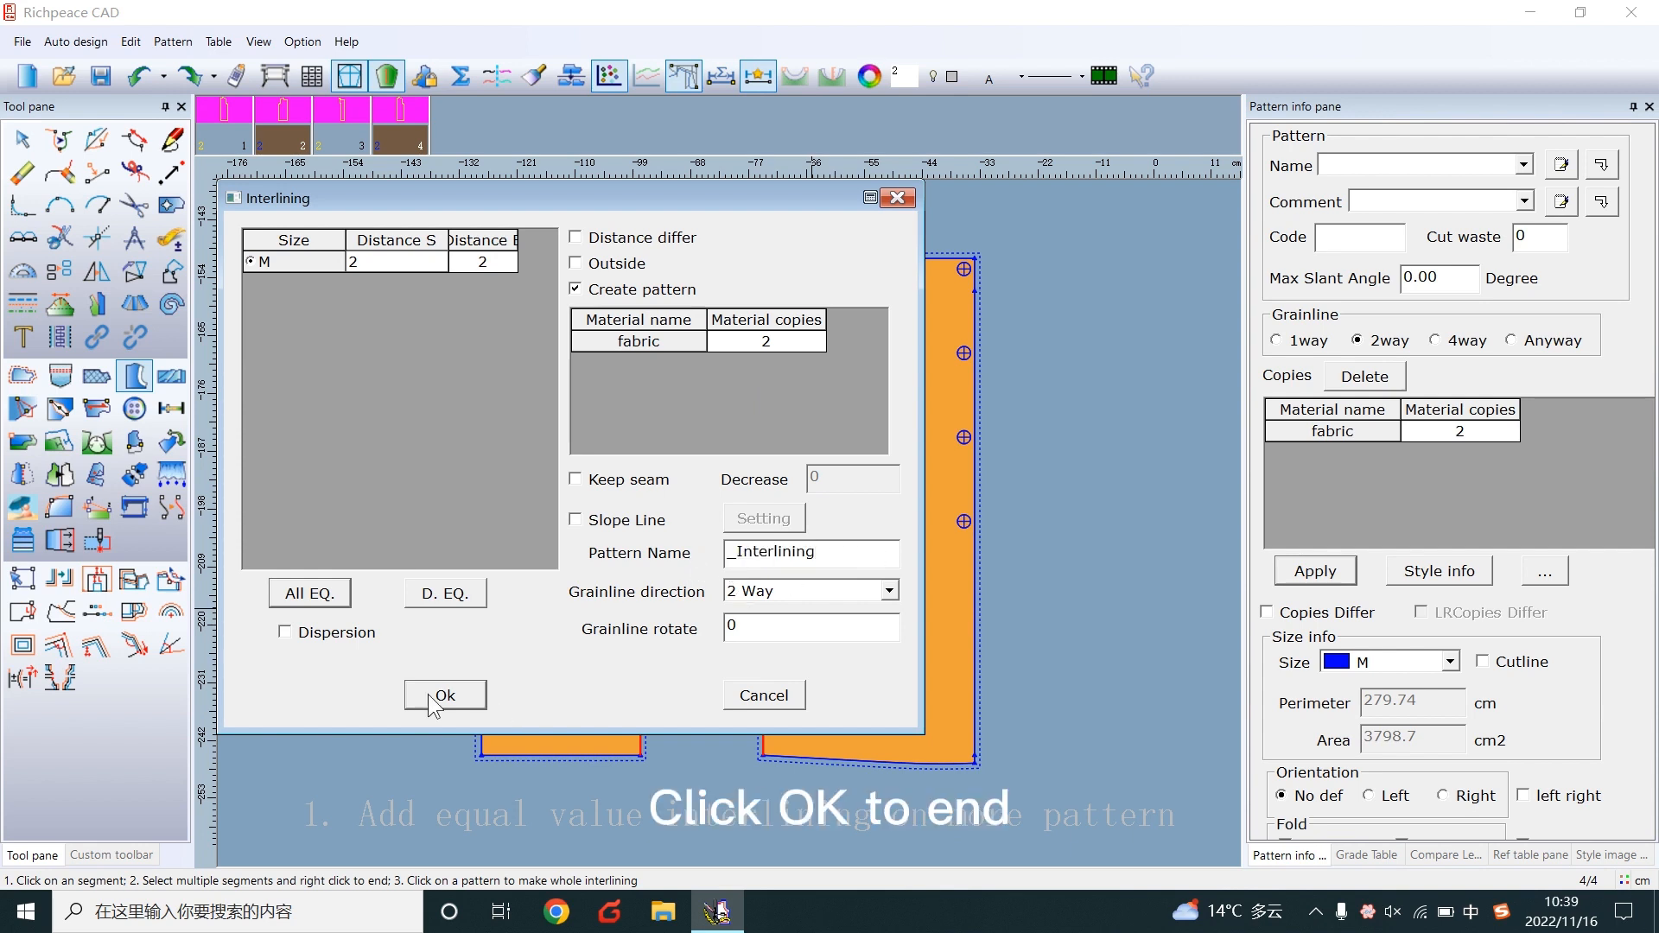
pyautogui.click(444, 695)
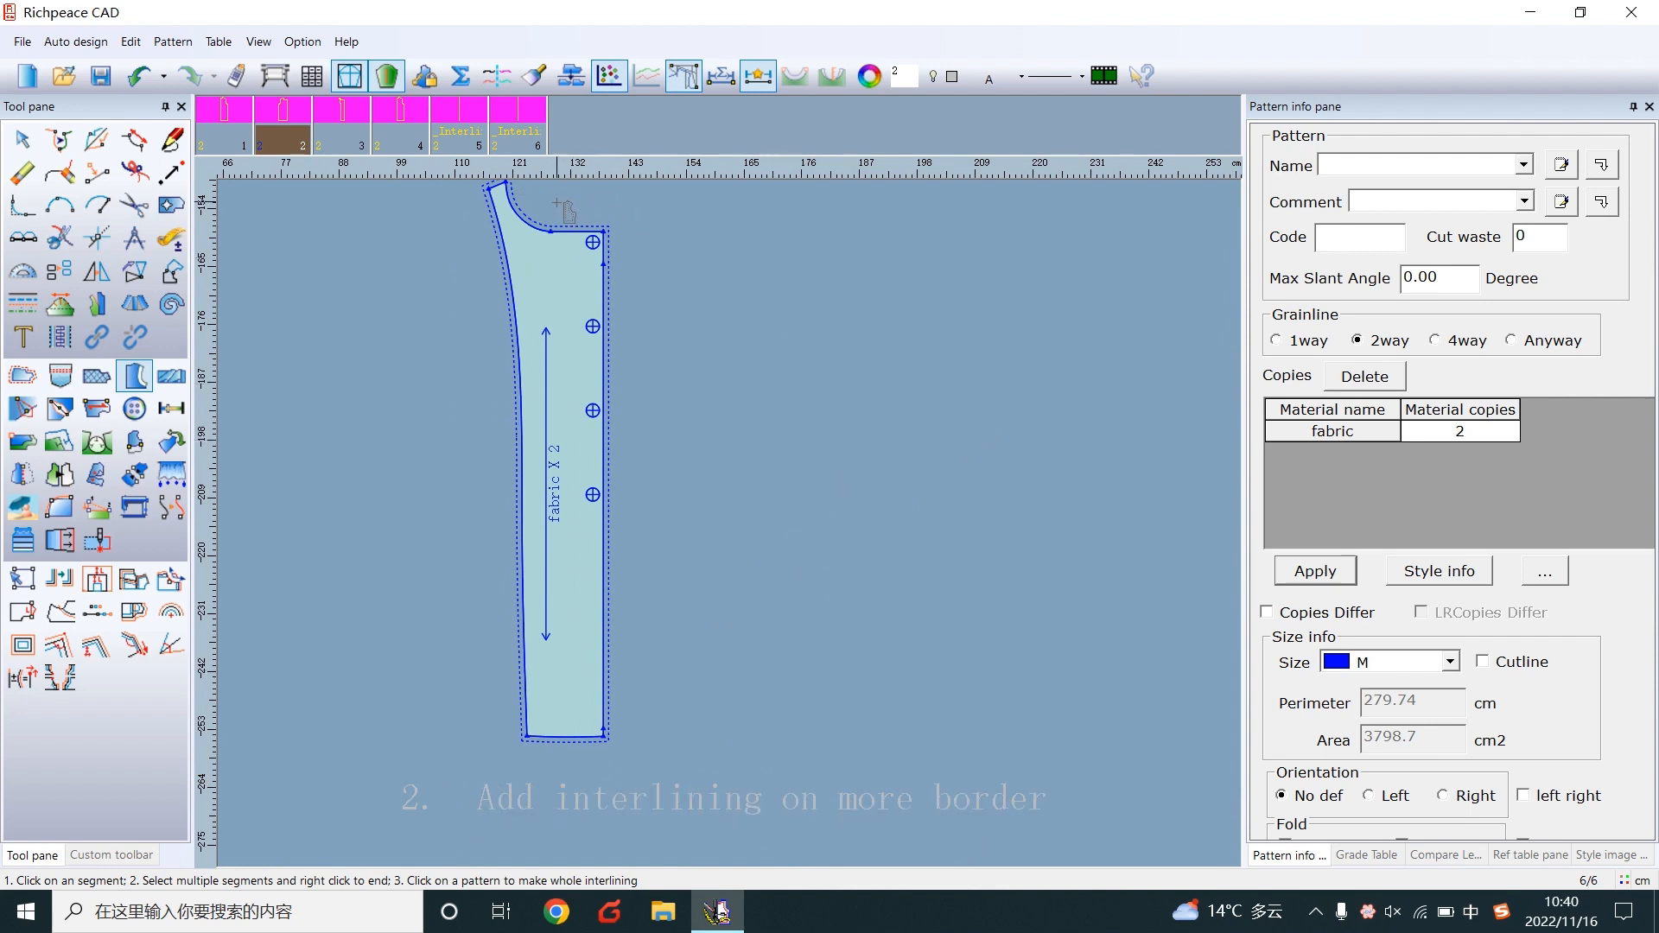
# - Box-select several border edges of the front bodice piece for interlining
pyautogui.moveTo(568, 197); pyautogui.dragTo(693, 693)
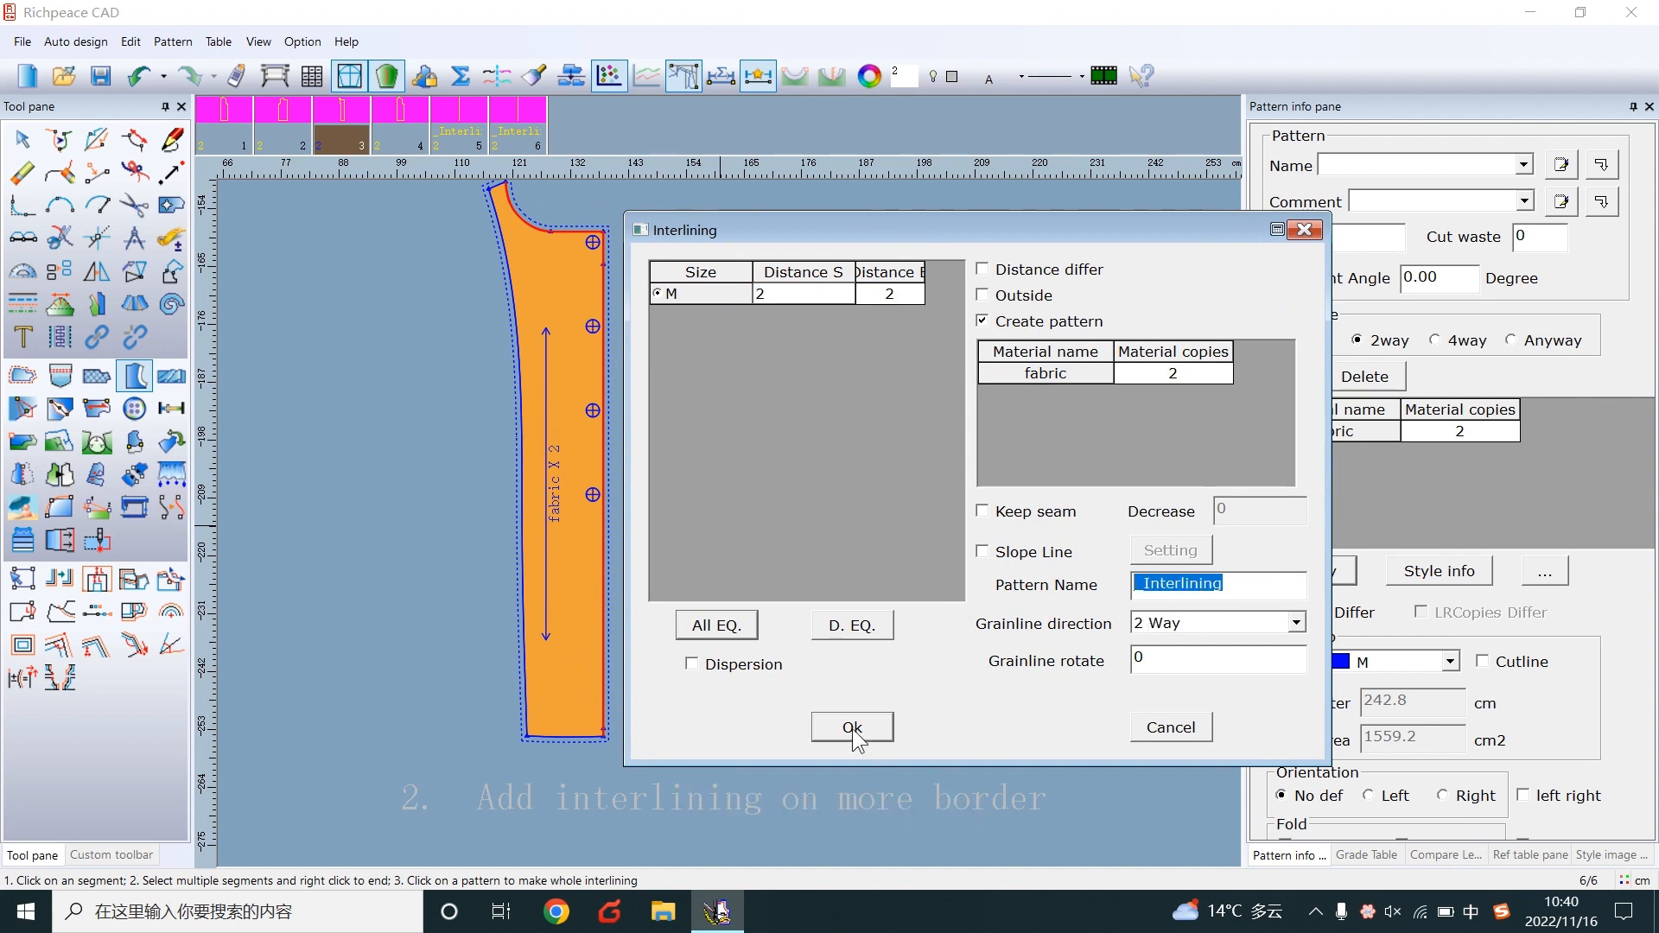
# - Confirm the dialog to create the _Interlining(2) piece along the selected front edges
pyautogui.click(851, 728)
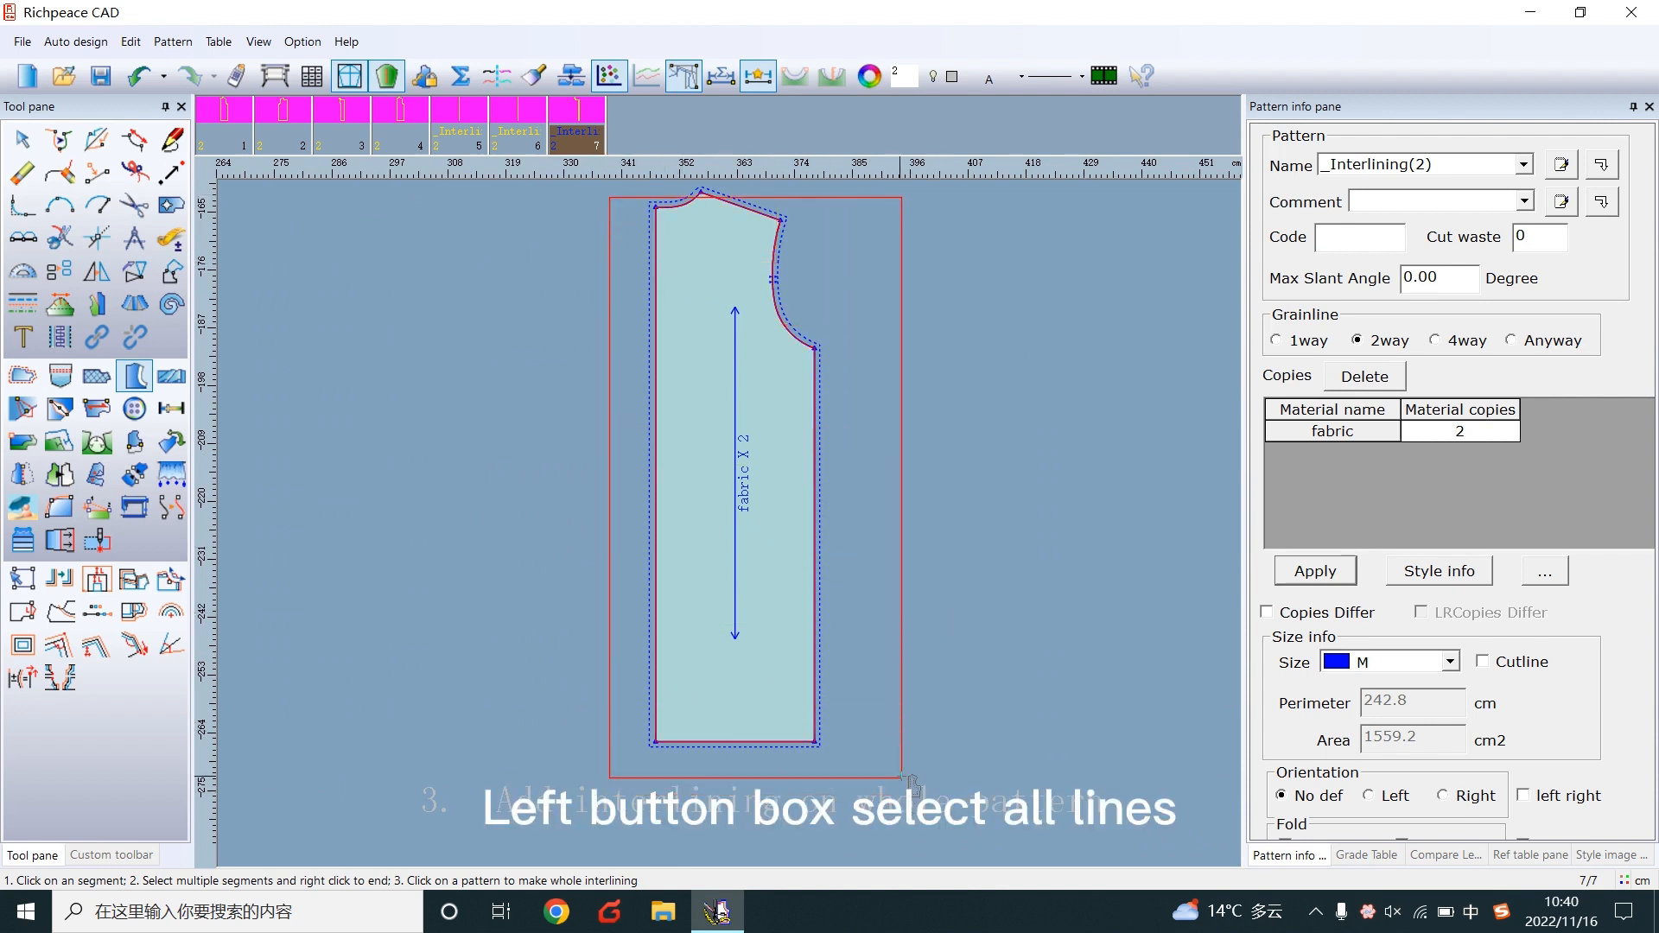
# - Finish whole-outline selection, keep pattern name Interlining(3), and create the _Interlining(3) piece
pyautogui.rightClick(741, 477)
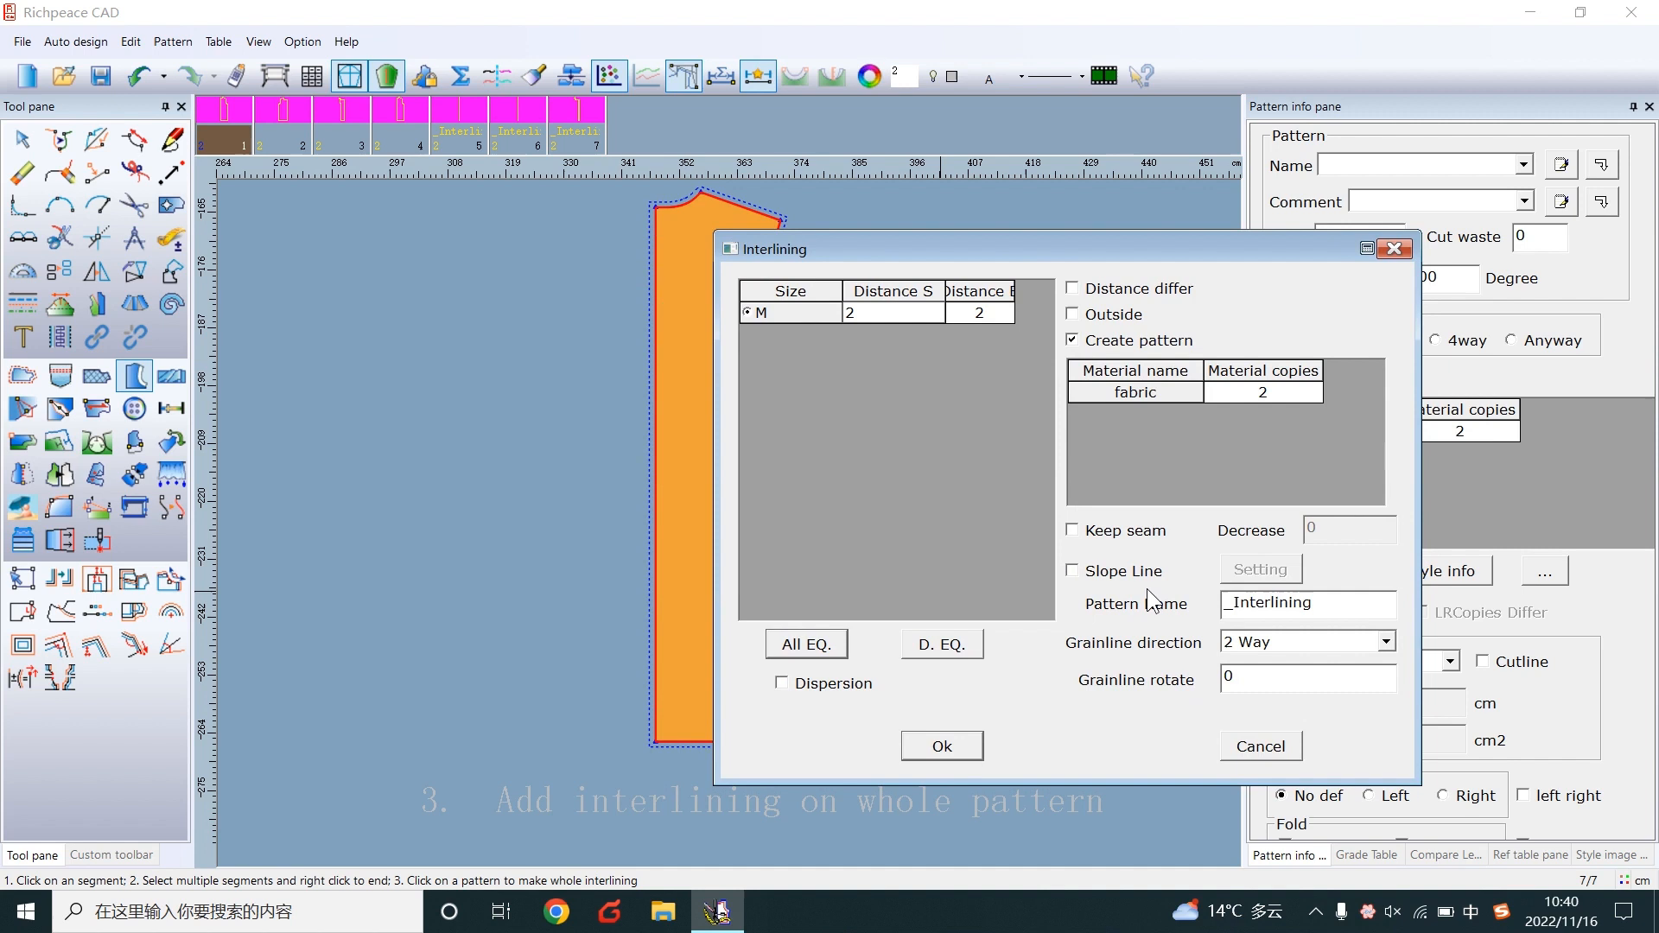
pyautogui.tripleClick(1307, 603)
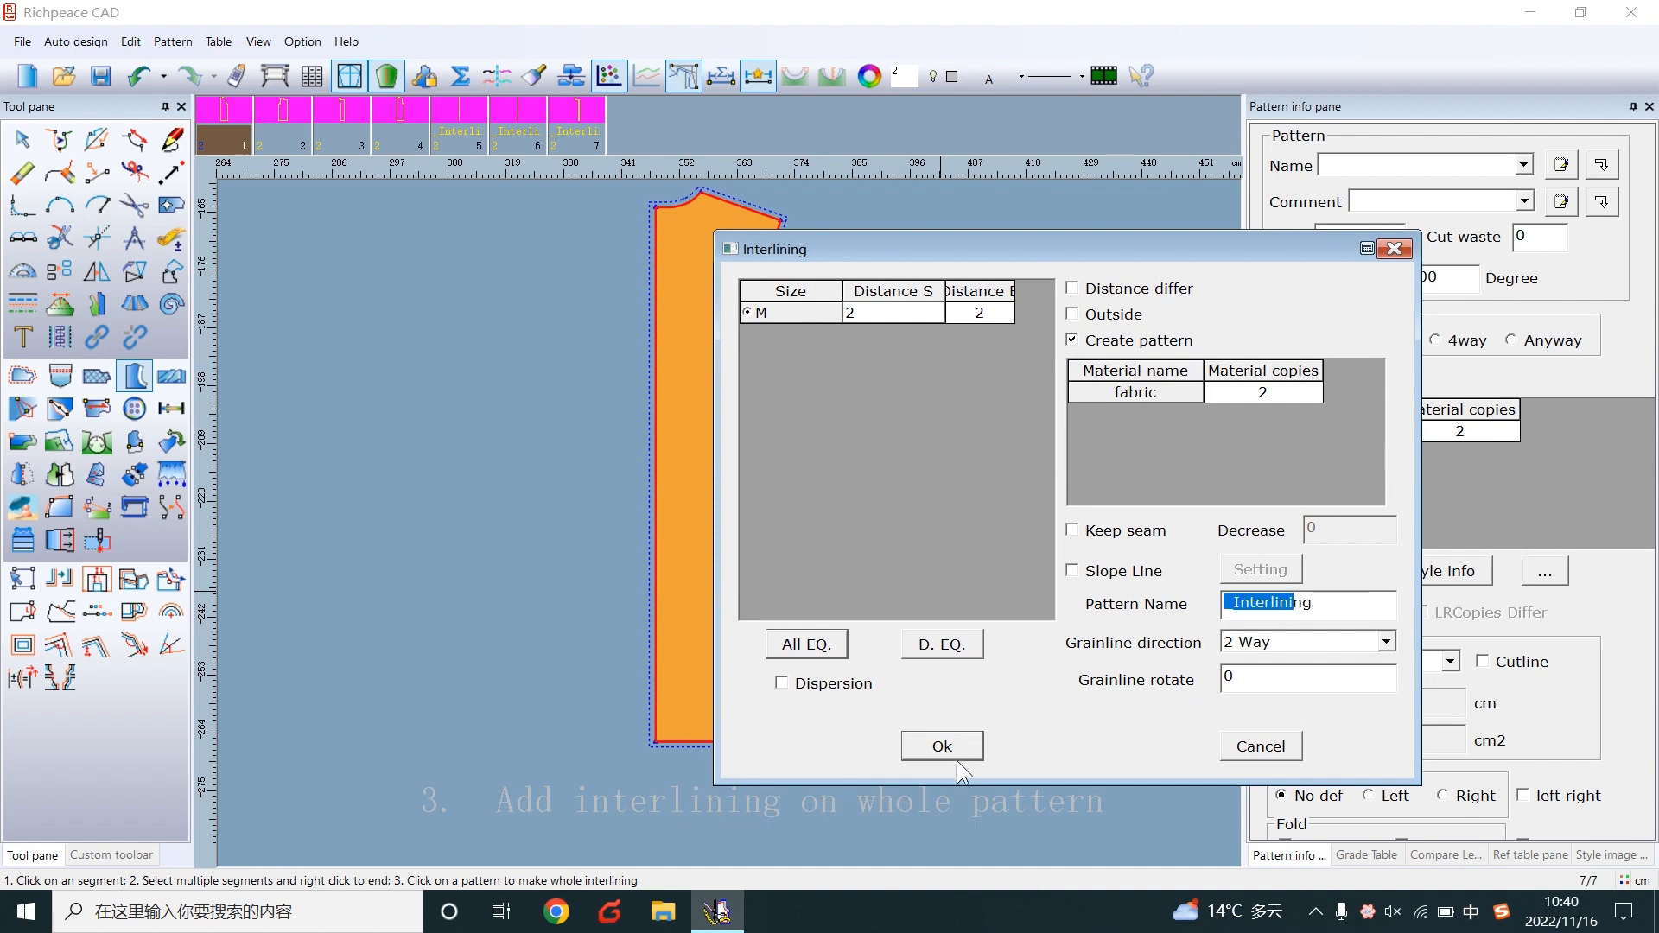
pyautogui.click(940, 747)
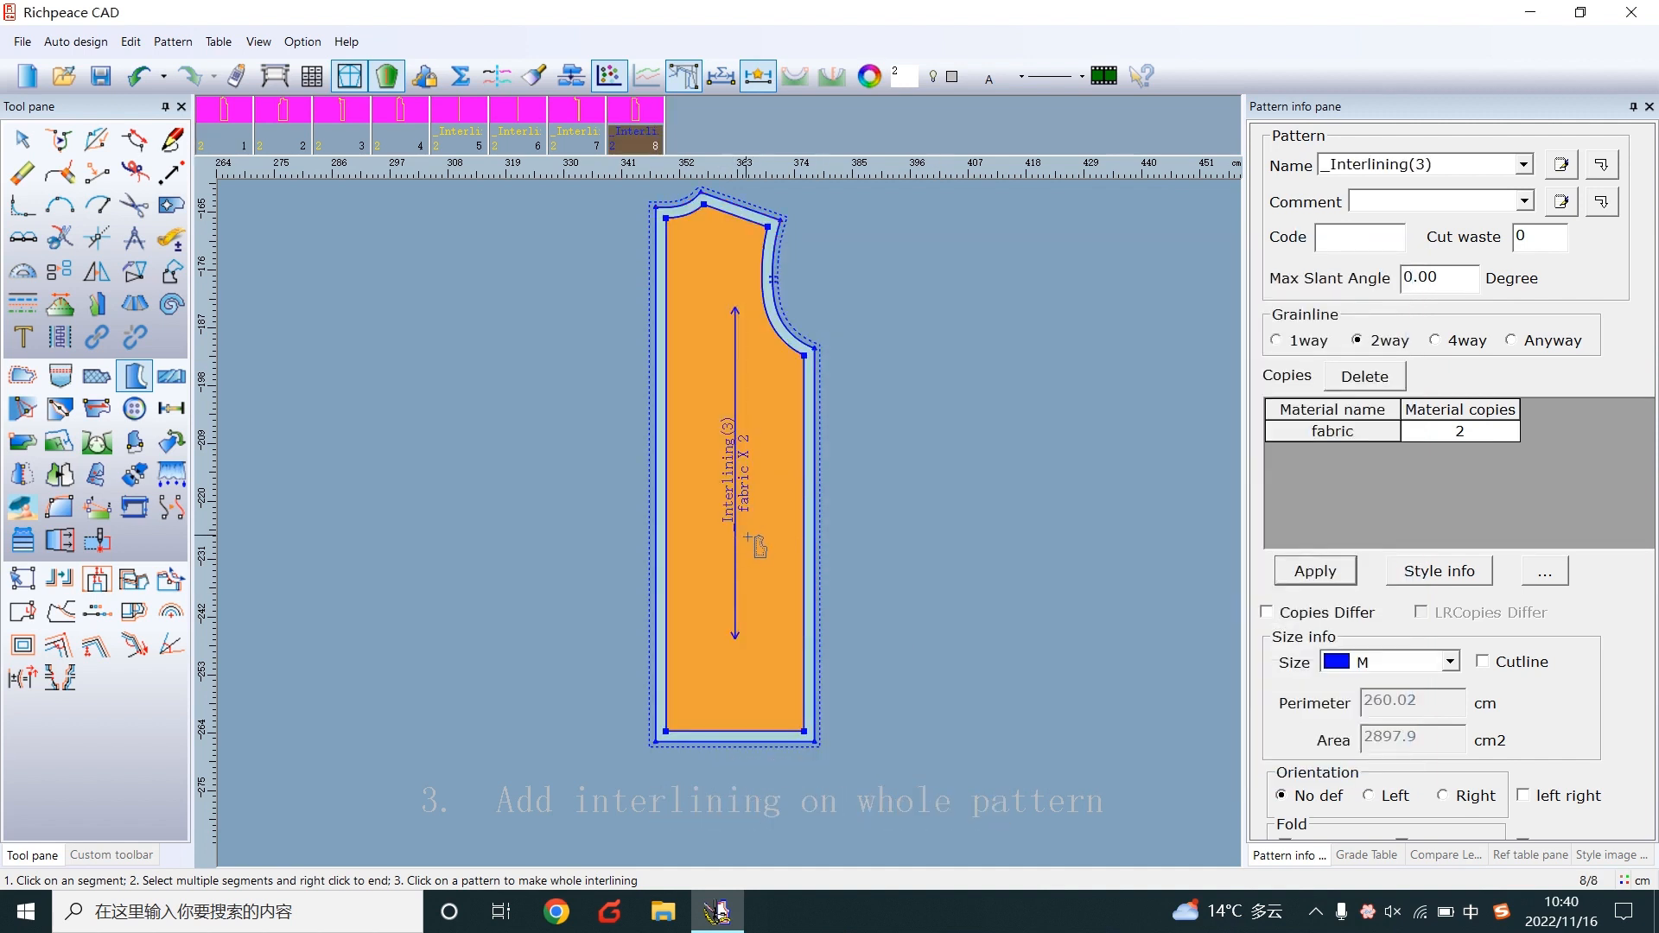